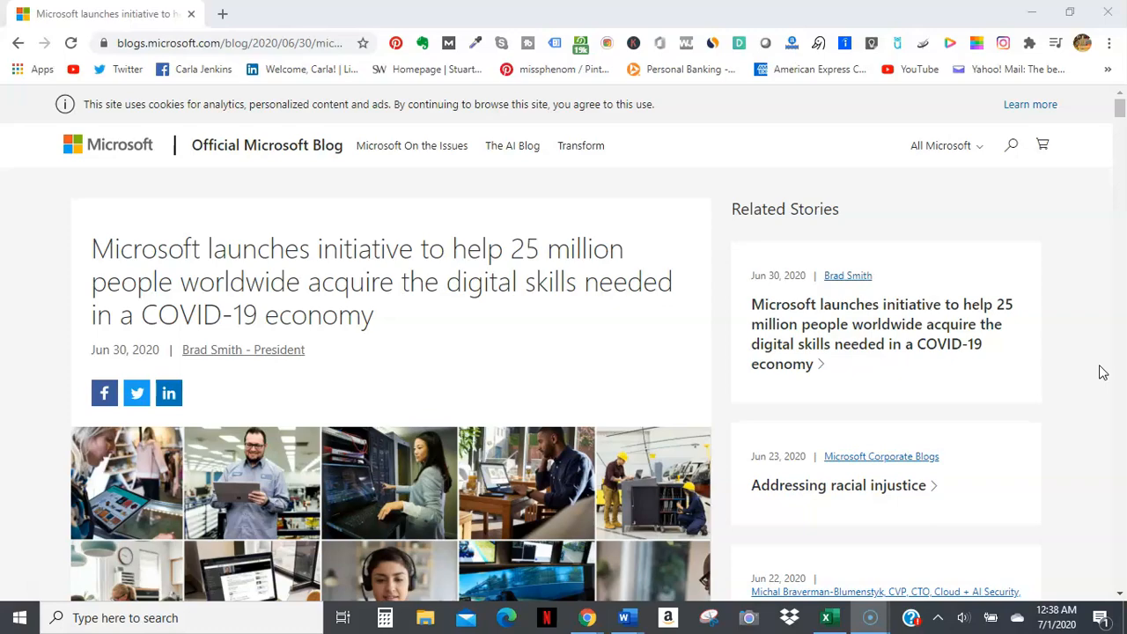
pyautogui.scroll(-3)
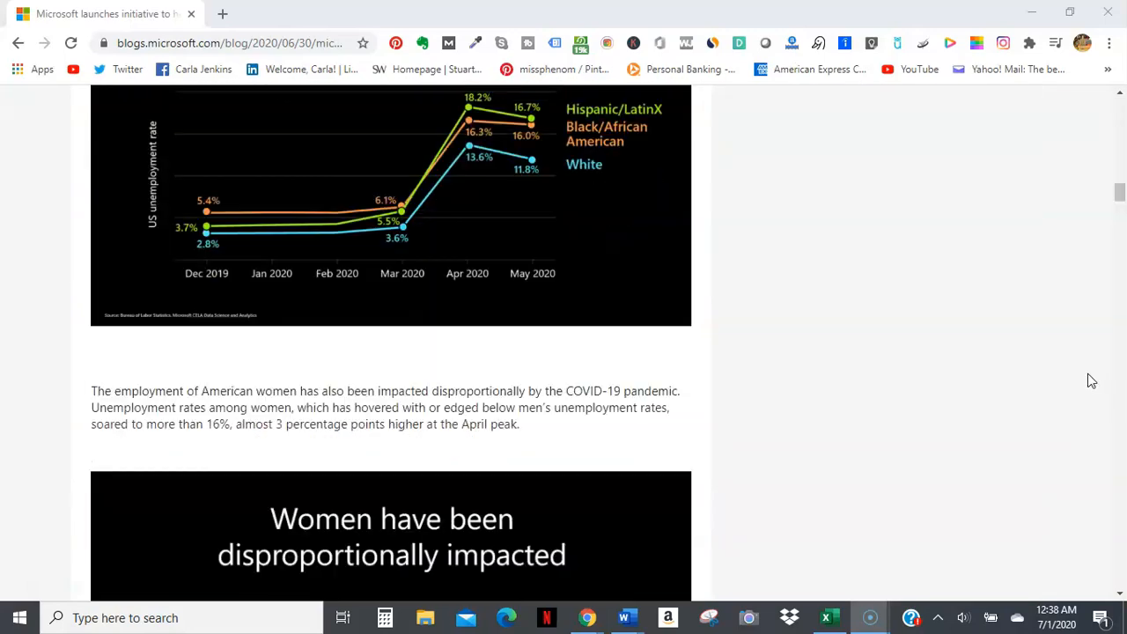
pyautogui.scroll(-3)
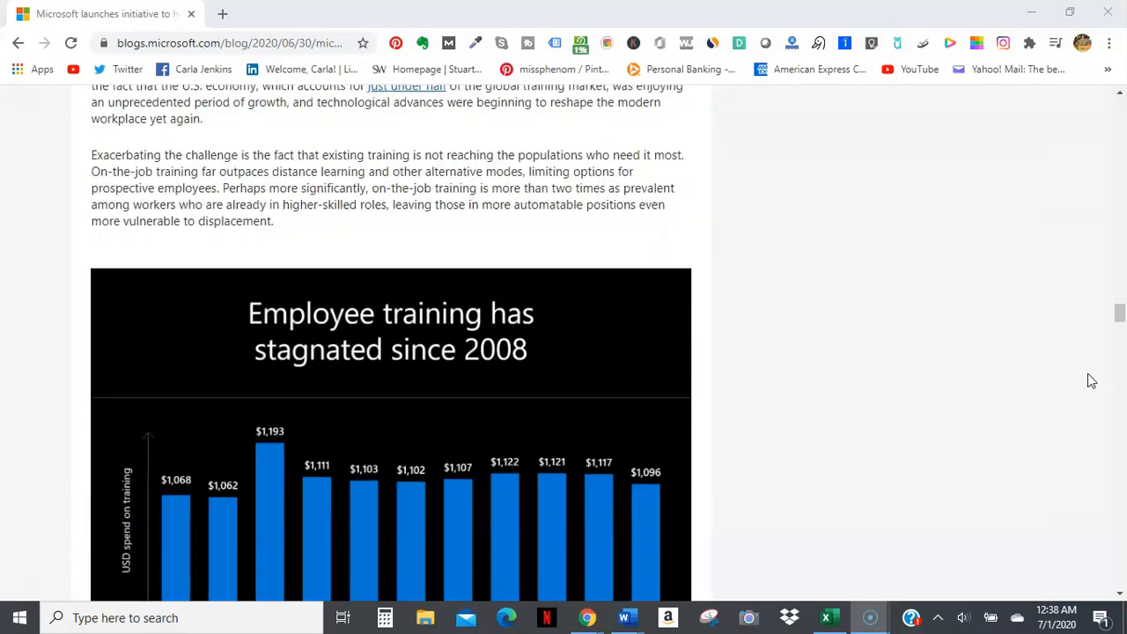
pyautogui.scroll(-3)
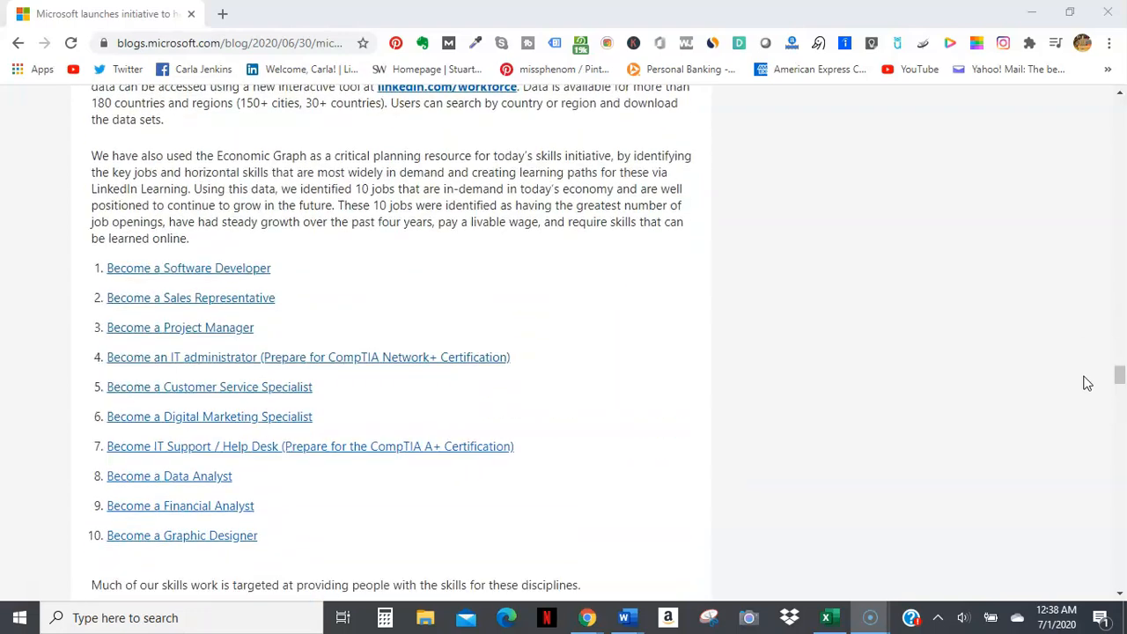
pyautogui.scroll(-3)
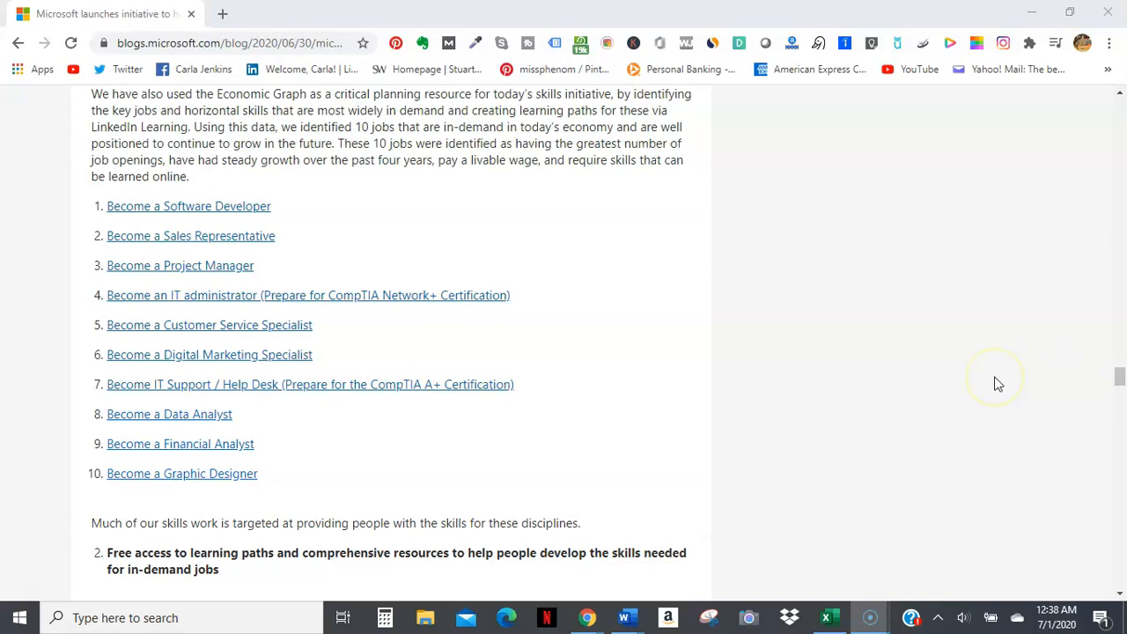
pyautogui.moveTo(994, 384)
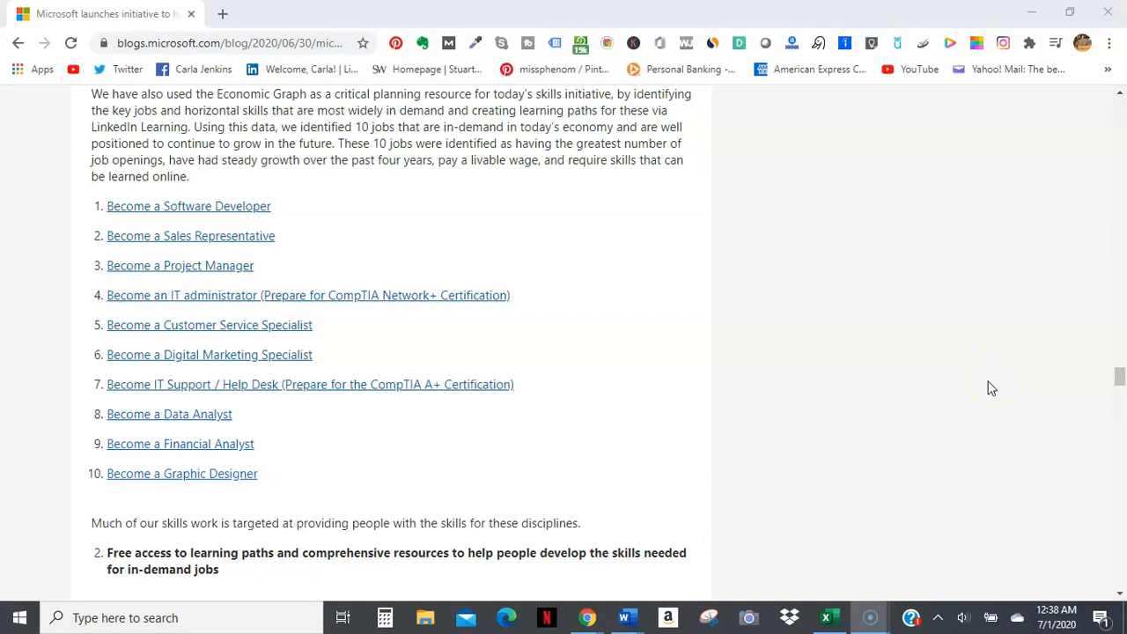
pyautogui.moveTo(409, 497)
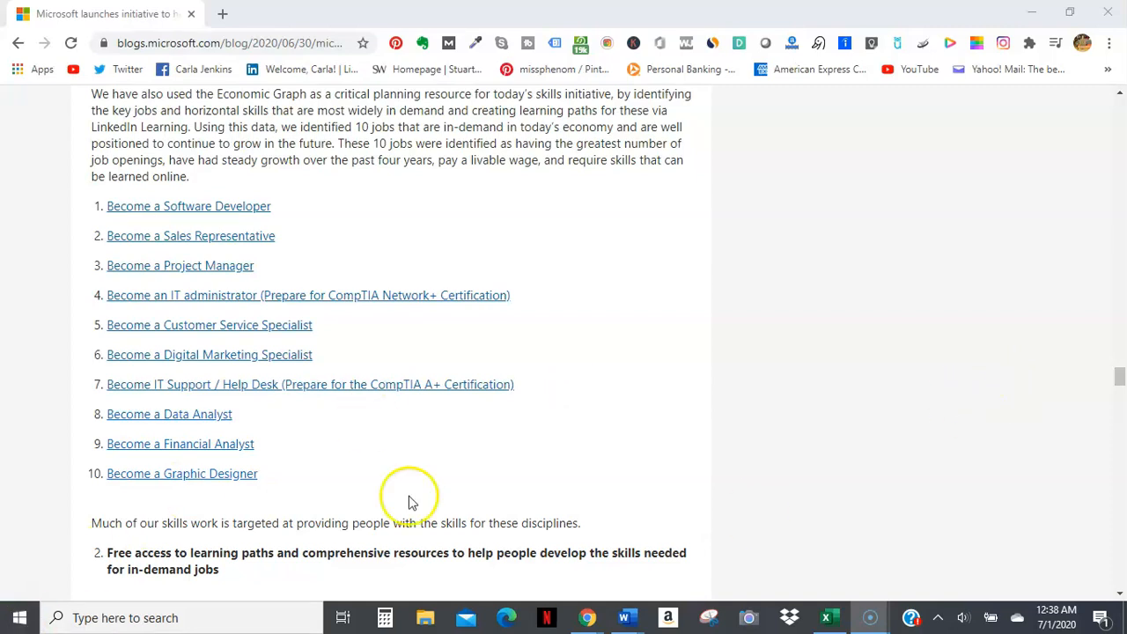